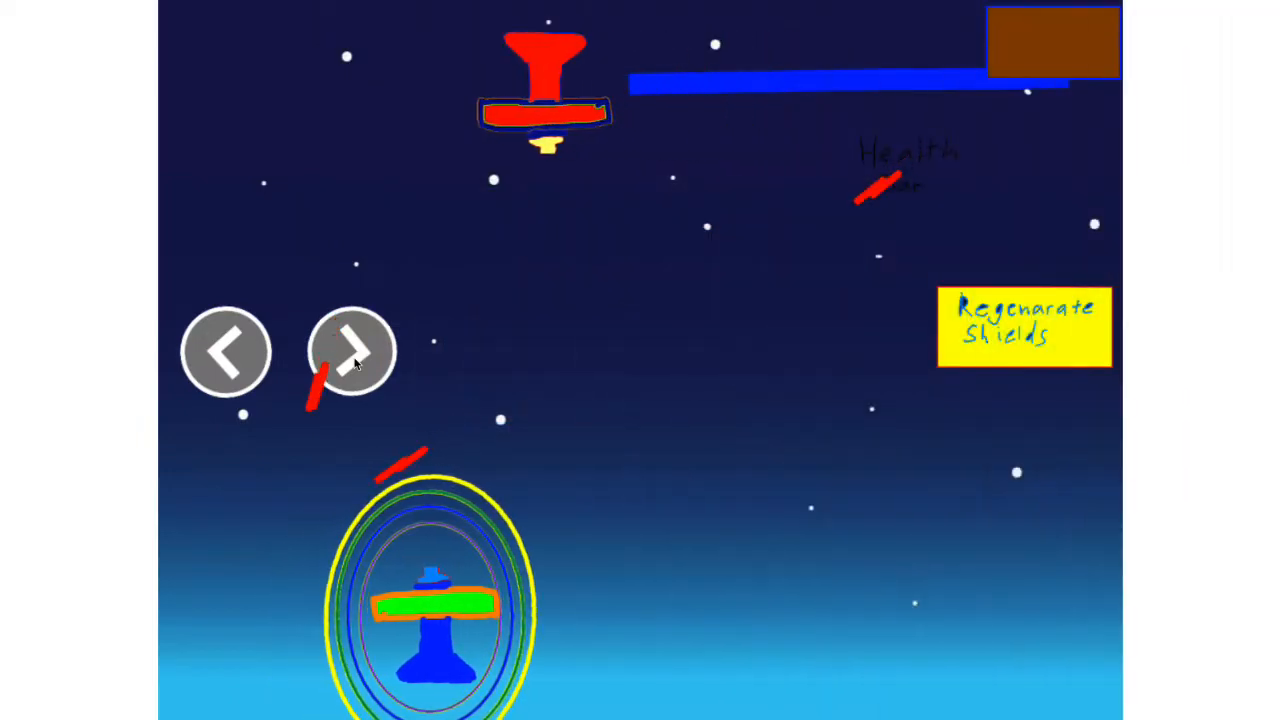
Steer the shielded blue plane right toward the red enemy plane.
{"action": "left_click", "coordinate": [352, 351]}
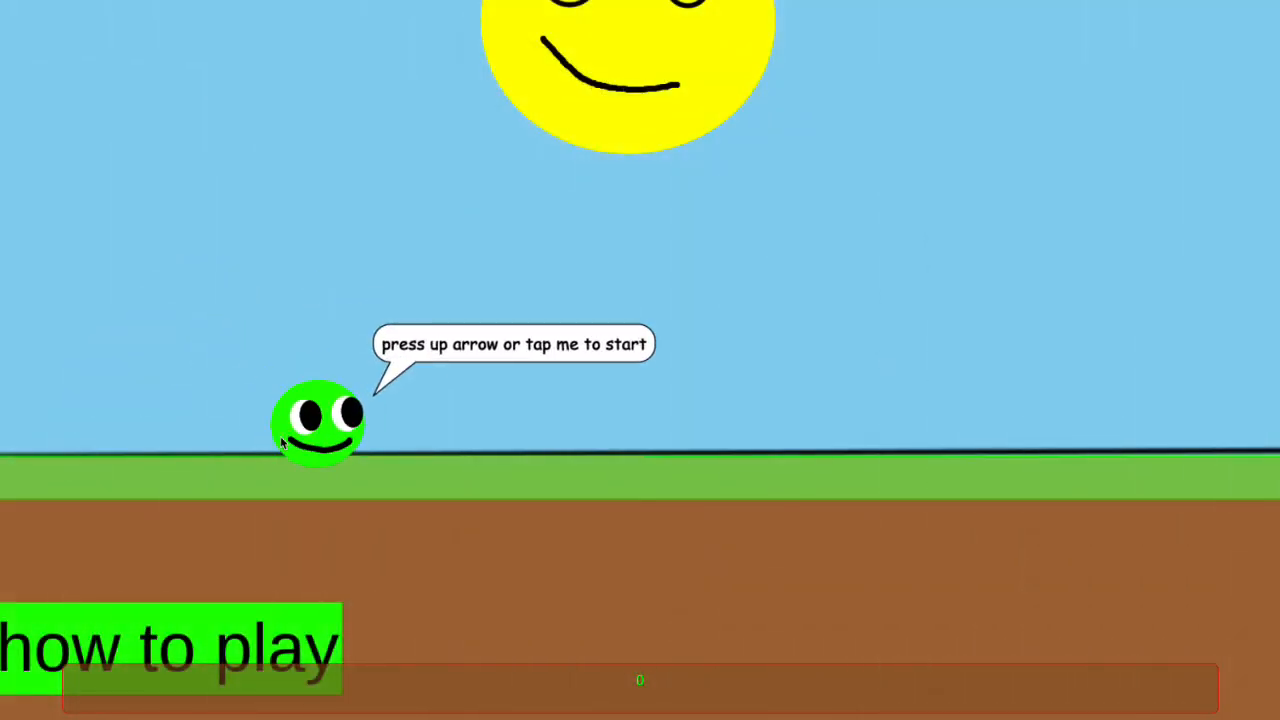
Dismiss the start prompt in Gary's World by clicking the green ball character.
{"action": "left_click", "coordinate": [318, 423]}
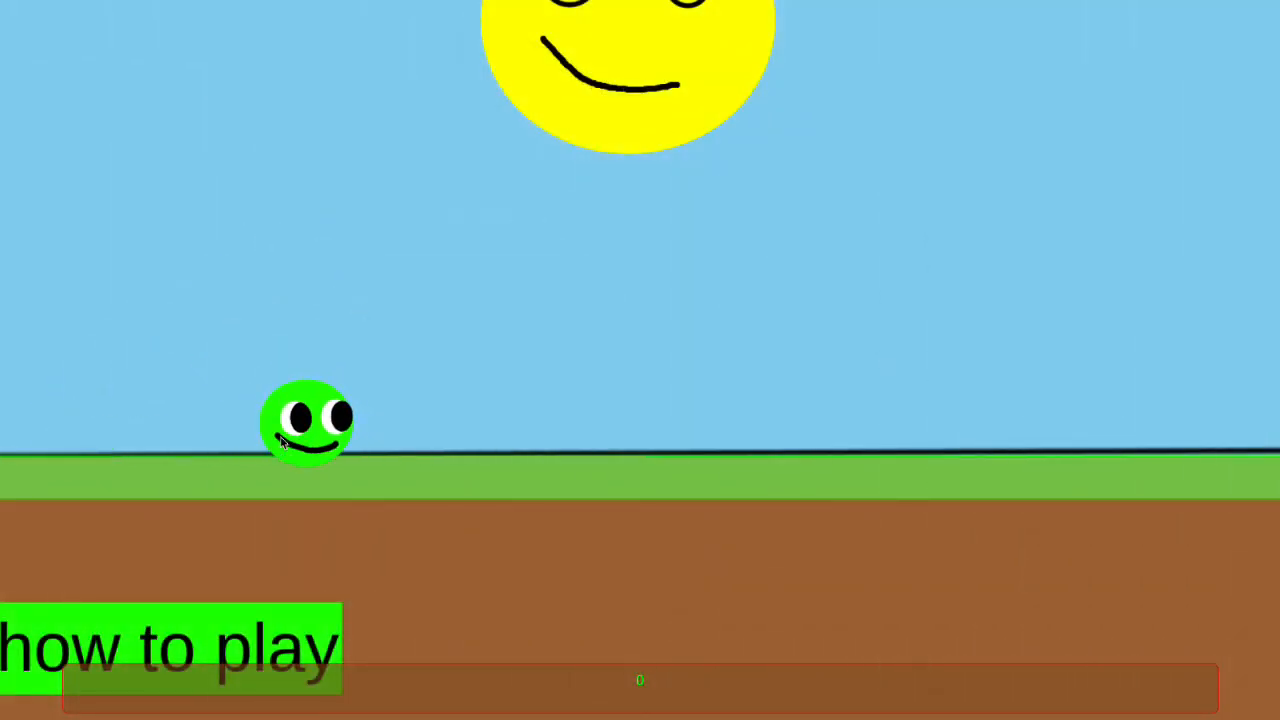